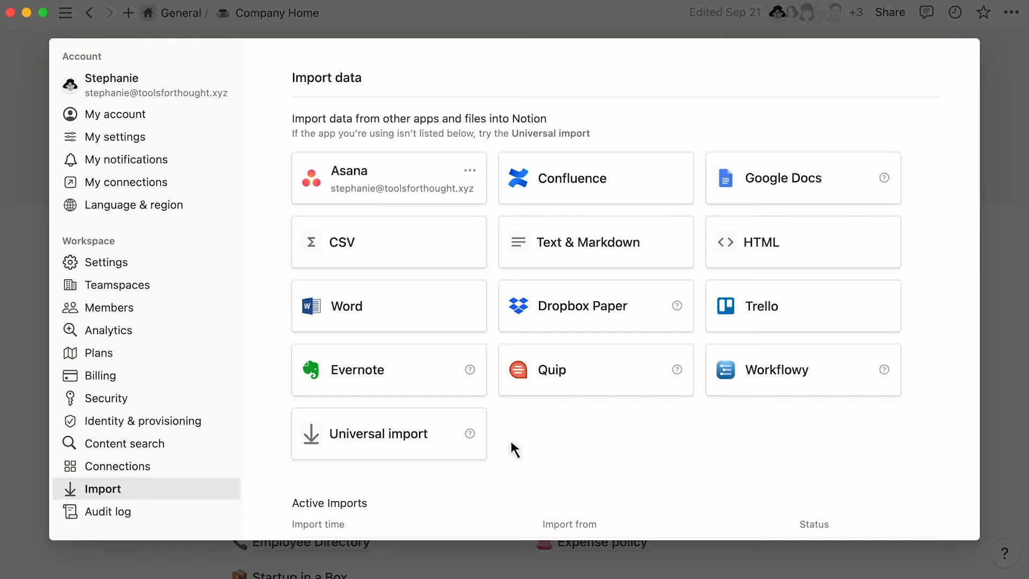
{"action": "mouse_move", "coordinate": [446, 439]}
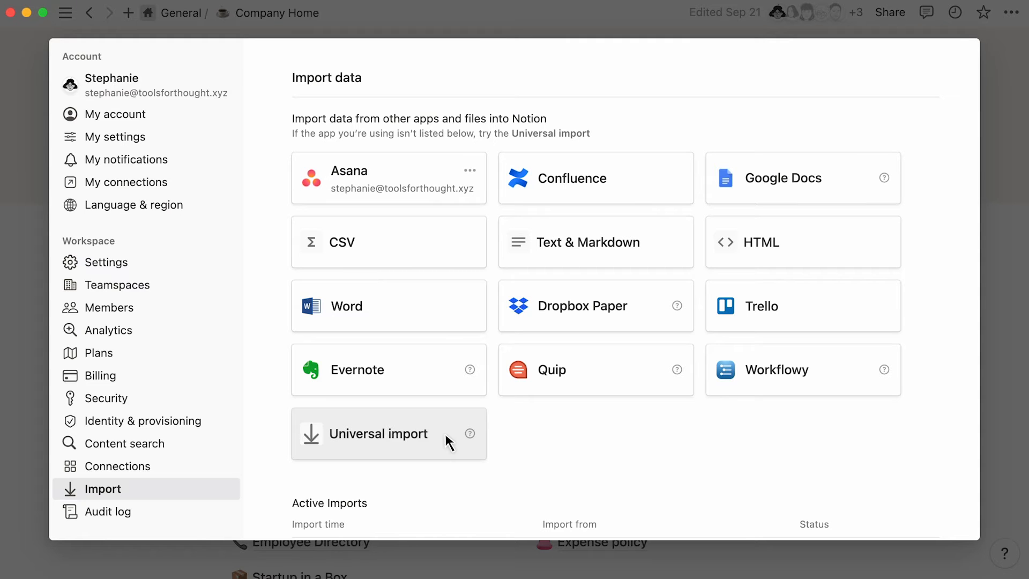
Dismiss the Import data panel to return to the Company Home page.
{"action": "left_click", "coordinate": [379, 433]}
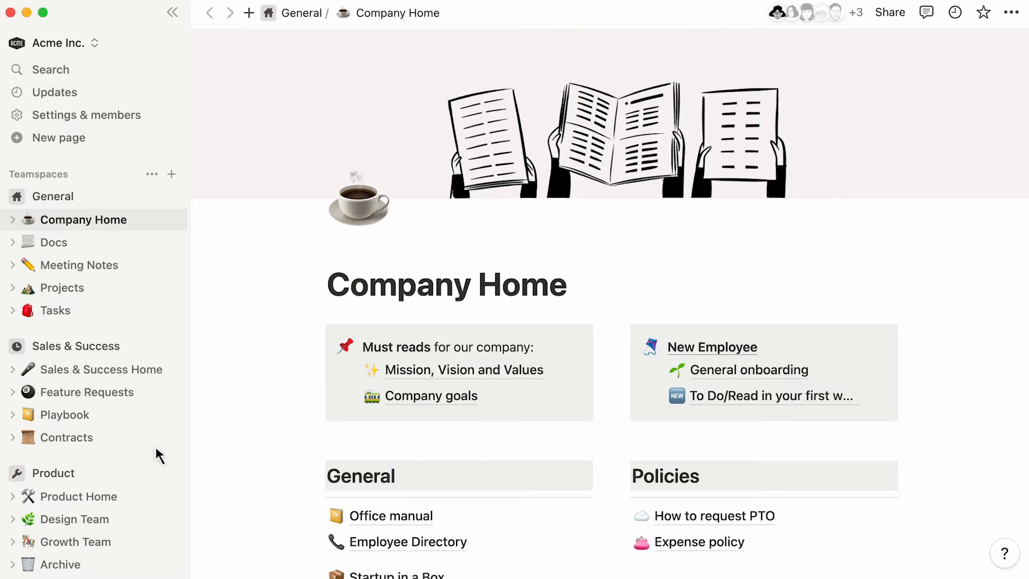
Scroll the sidebar past the teamspaces toward the import settings.
{"action": "scroll", "scroll_direction": "down", "scroll_amount": 3}
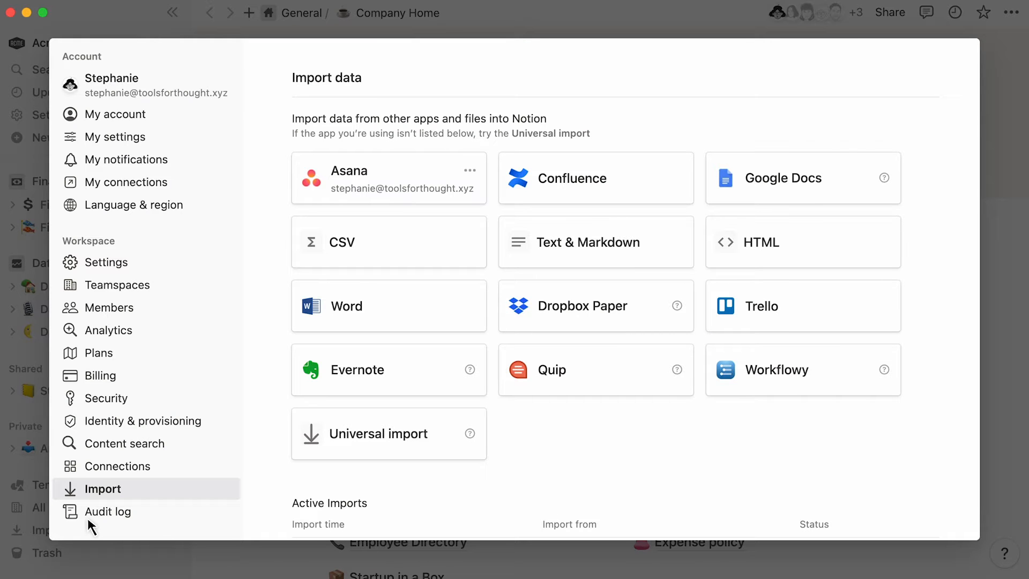
{"action": "mouse_move", "coordinate": [415, 172]}
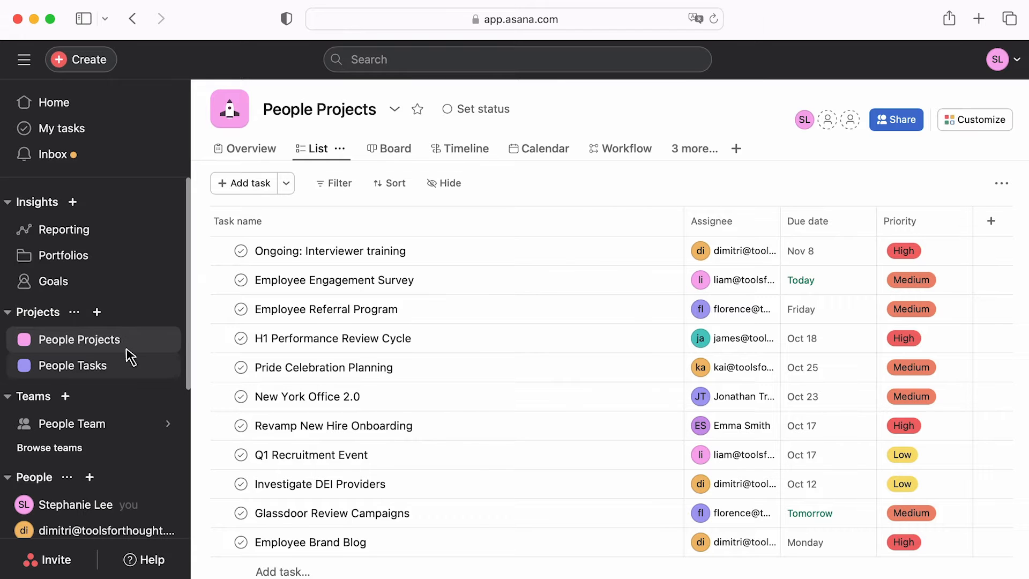
Switch to the People Tasks project list in the Asana sidebar.
{"action": "left_click", "coordinate": [78, 366]}
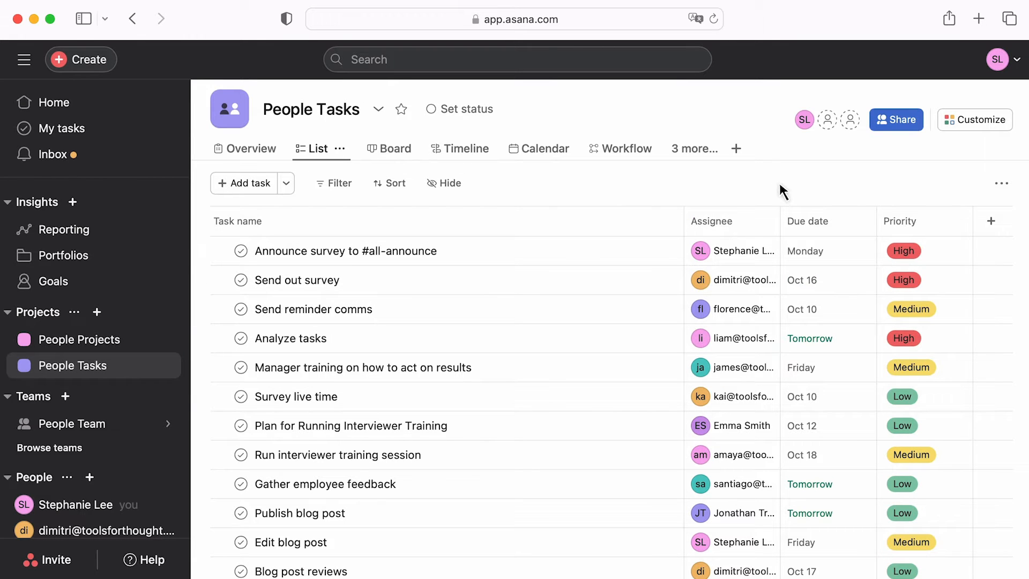
{"action": "mouse_move", "coordinate": [828, 221]}
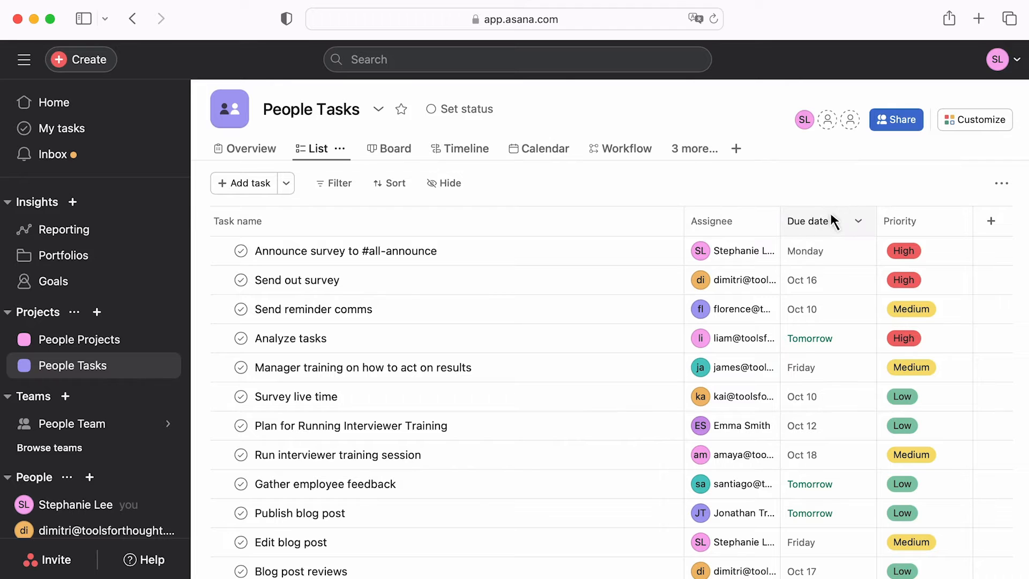
{"action": "mouse_move", "coordinate": [817, 221]}
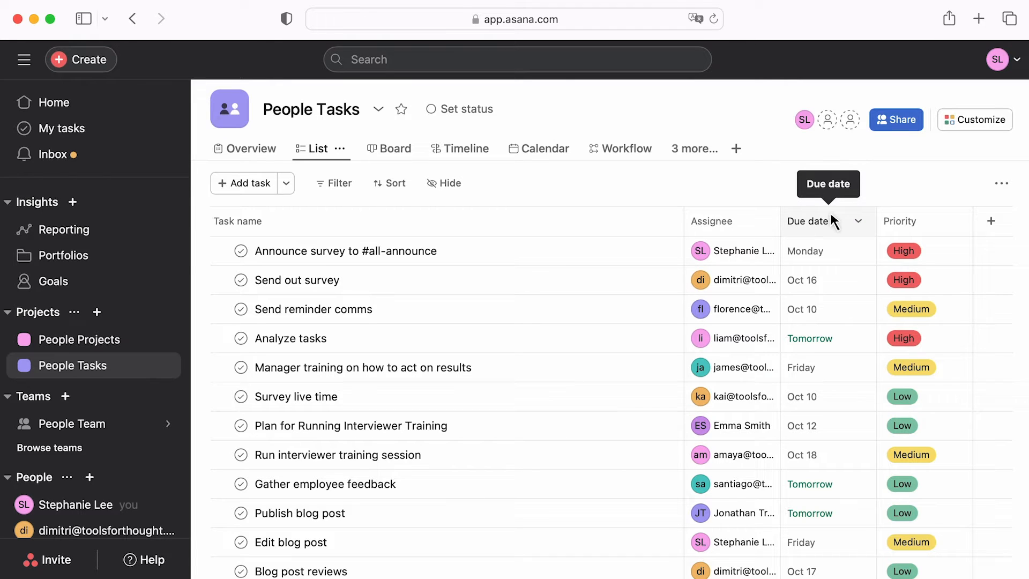
{"action": "mouse_move", "coordinate": [117, 385]}
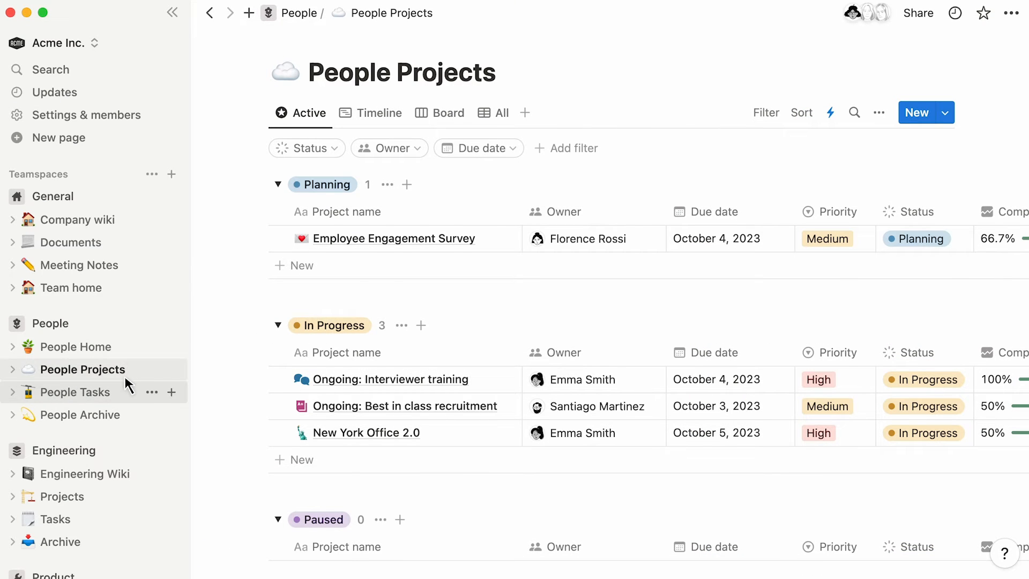
Review the imported People Tasks and People Projects databases, then view Employee Engagement Survey's linked tasks.
{"action": "left_click", "coordinate": [82, 392]}
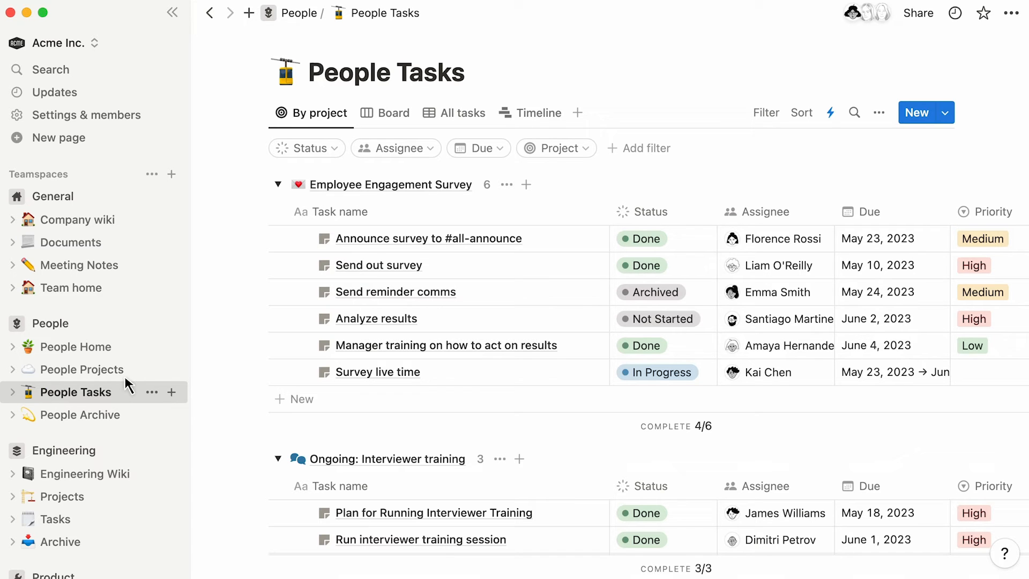
{"action": "left_click", "coordinate": [84, 368]}
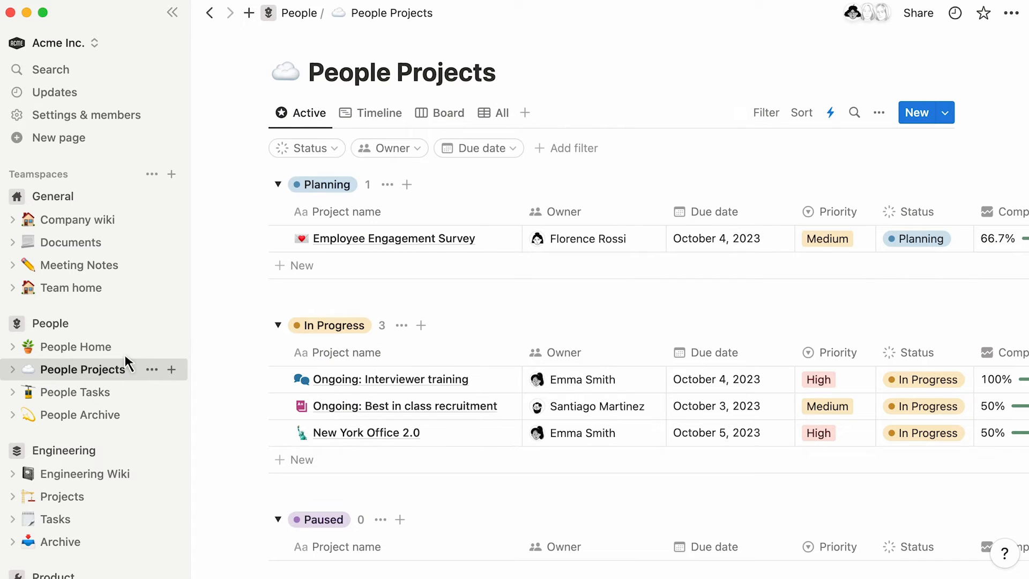
{"action": "mouse_move", "coordinate": [446, 264]}
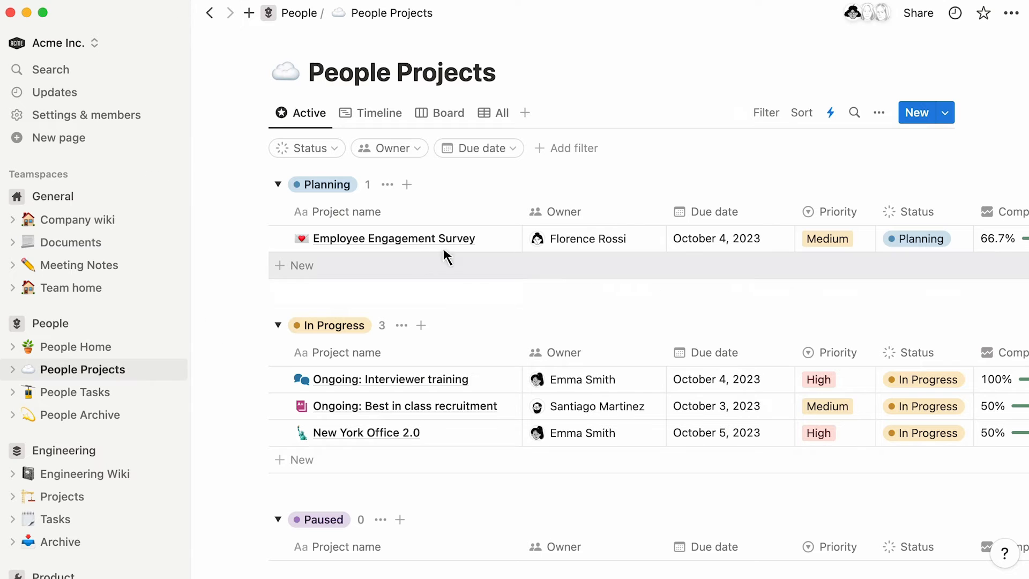
{"action": "left_click", "coordinate": [393, 238]}
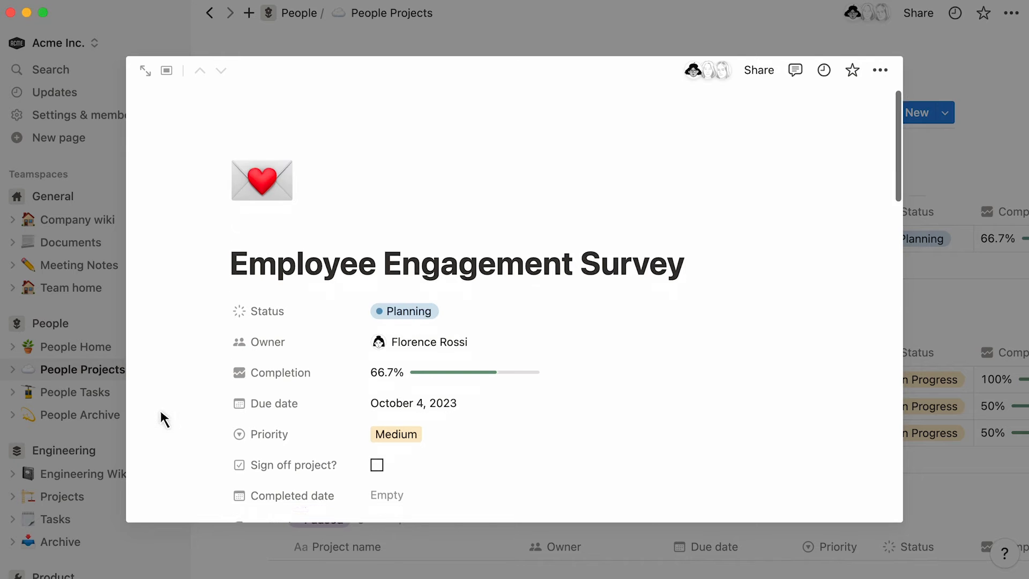
{"action": "scroll", "scroll_direction": "down", "scroll_amount": 3}
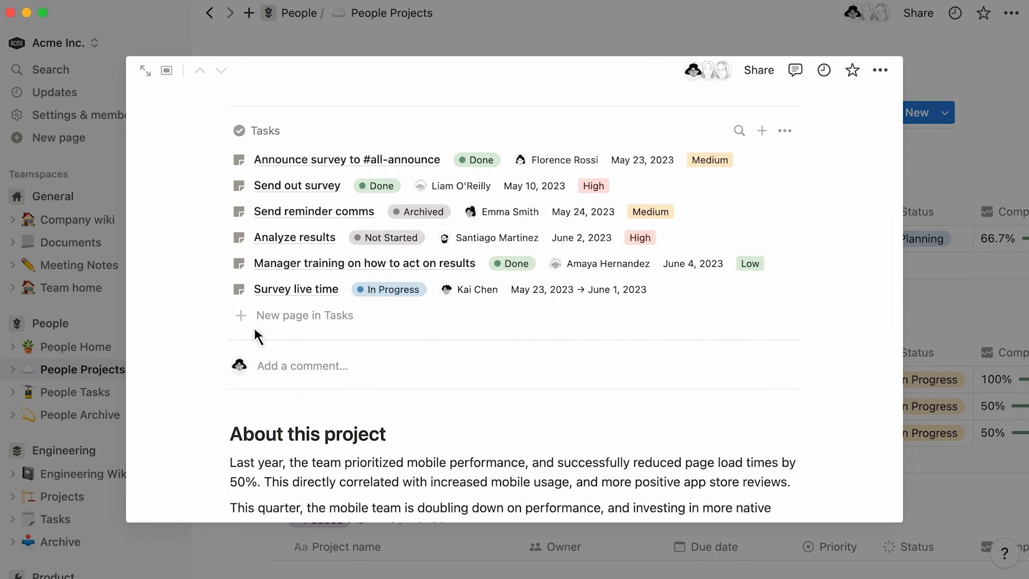
{"action": "mouse_move", "coordinate": [342, 263]}
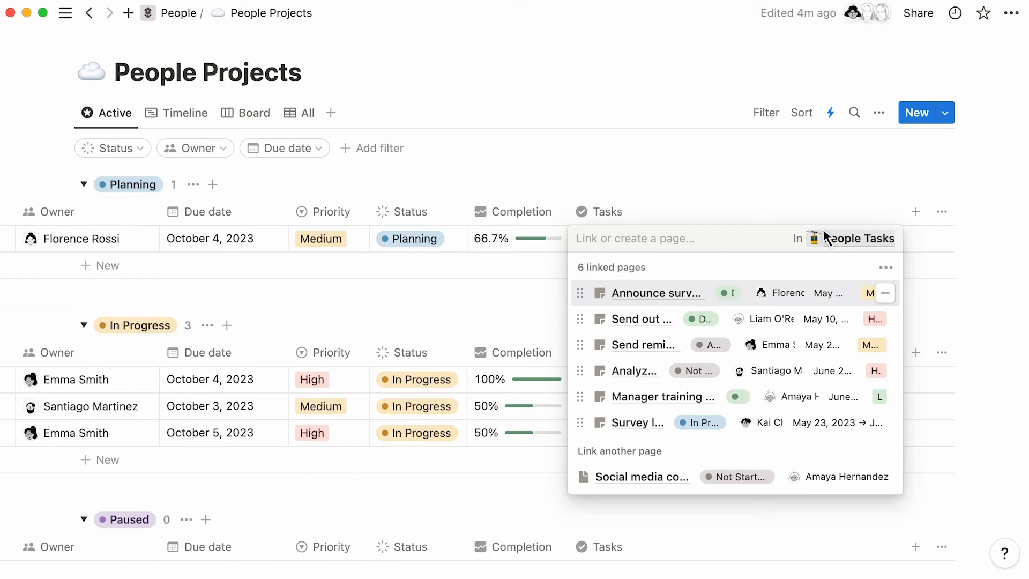
Unlink the Survey live time task from the project and check People Tasks.
{"action": "left_click", "coordinate": [859, 238]}
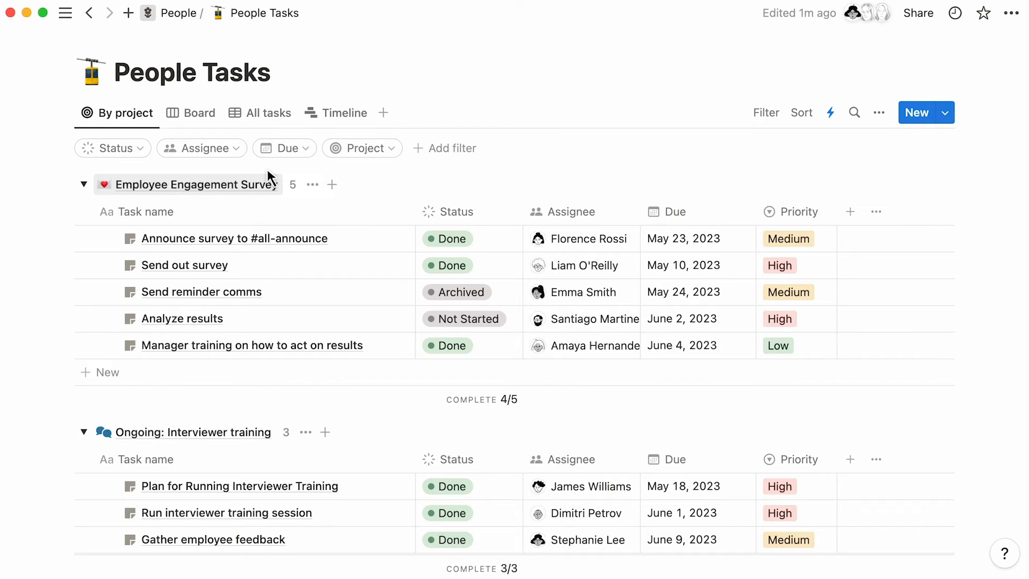
{"action": "left_click", "coordinate": [195, 185]}
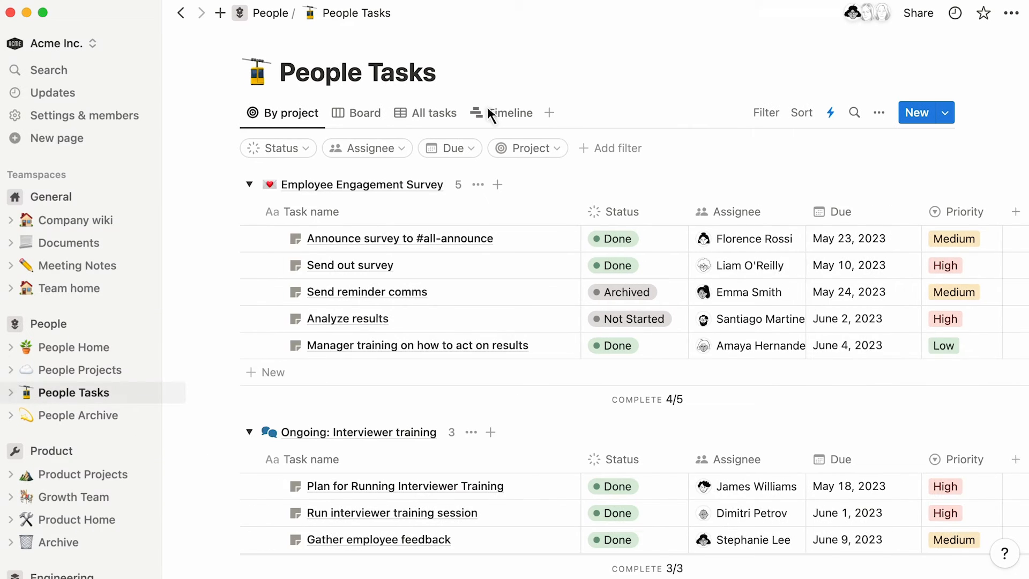
In Product Projects, update the AI summary property for all pages.
{"action": "left_click", "coordinate": [86, 473]}
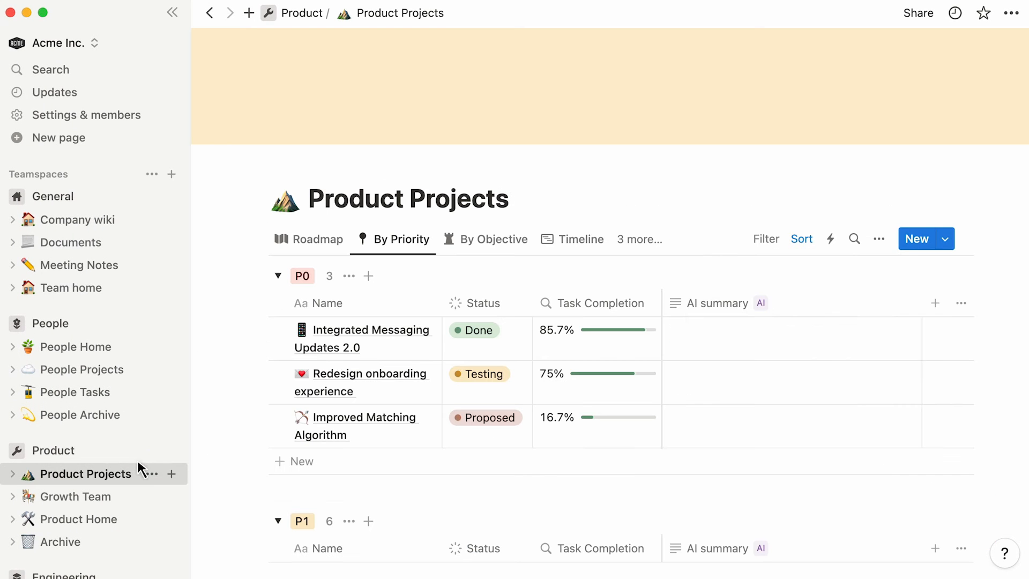
{"action": "left_click", "coordinate": [717, 302]}
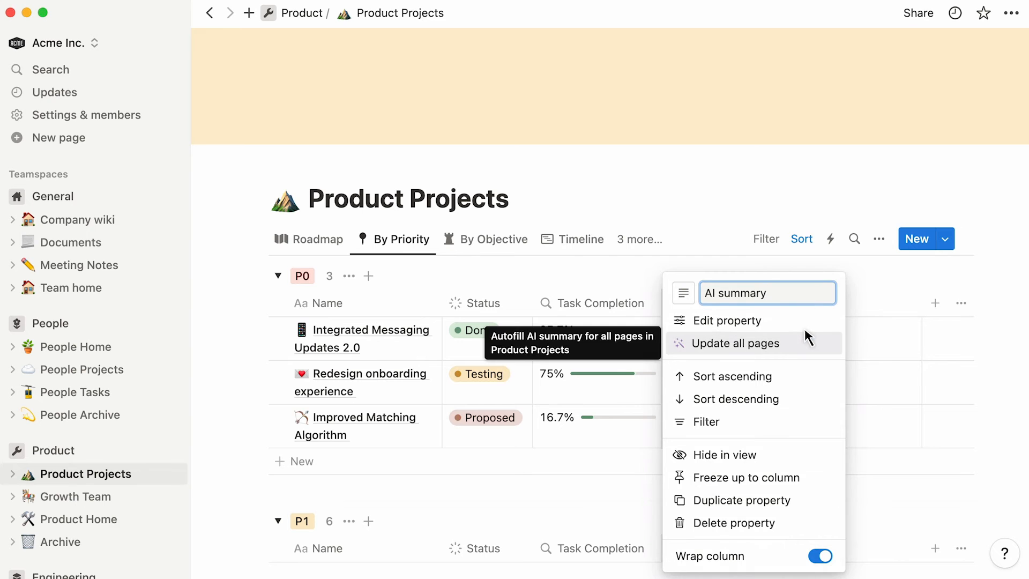
{"action": "left_click", "coordinate": [737, 343]}
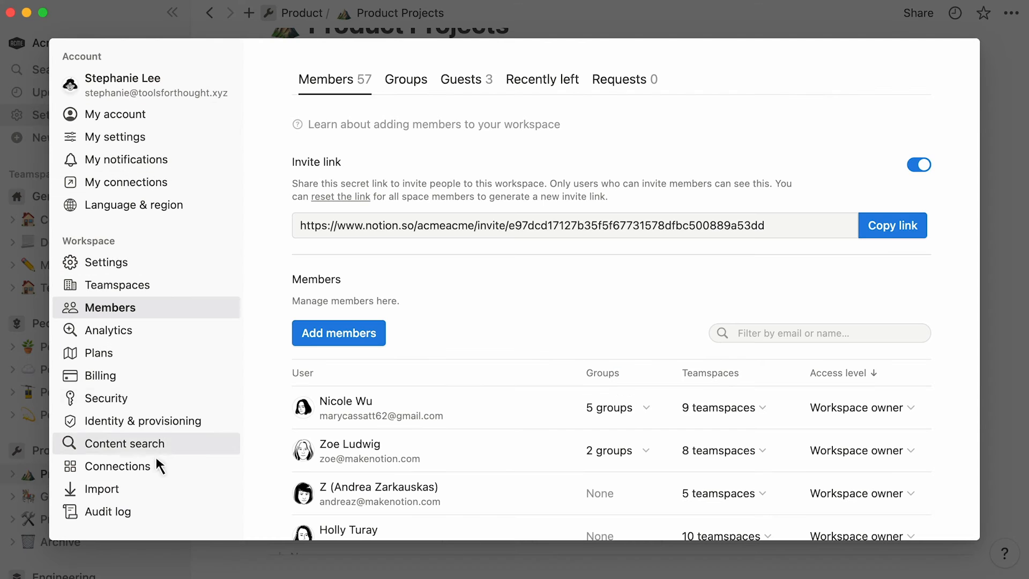
Show Confluence's 'Import via API' and 'Import via file' choices on the Import data page.
{"action": "left_click", "coordinate": [103, 489]}
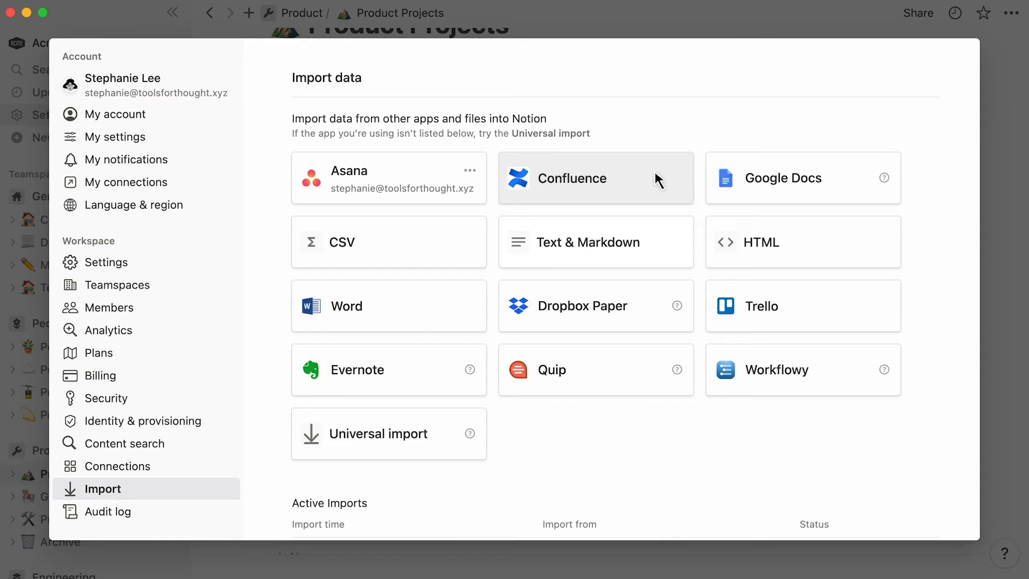
{"action": "left_click", "coordinate": [594, 178]}
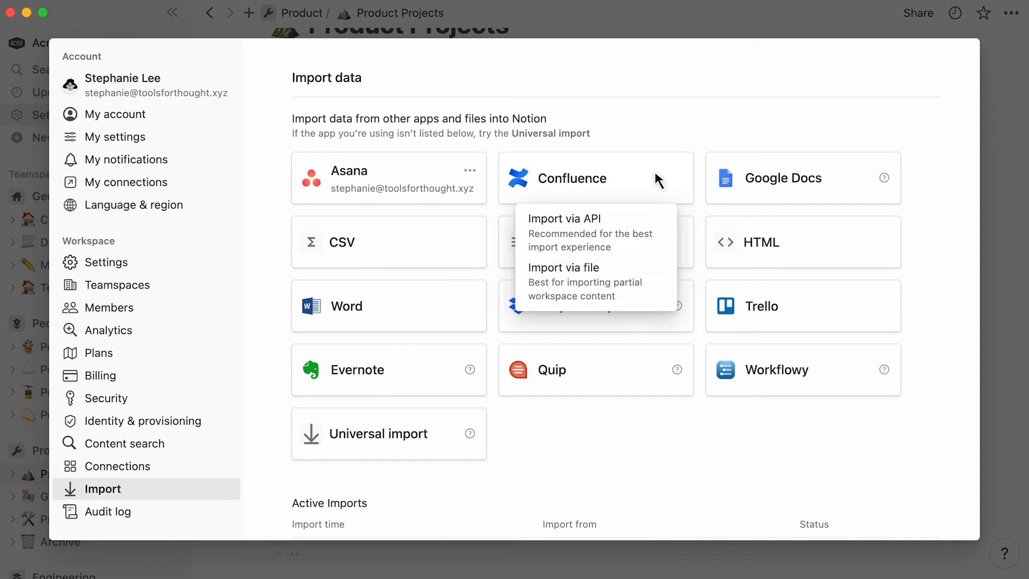
{"action": "mouse_move", "coordinate": [652, 190]}
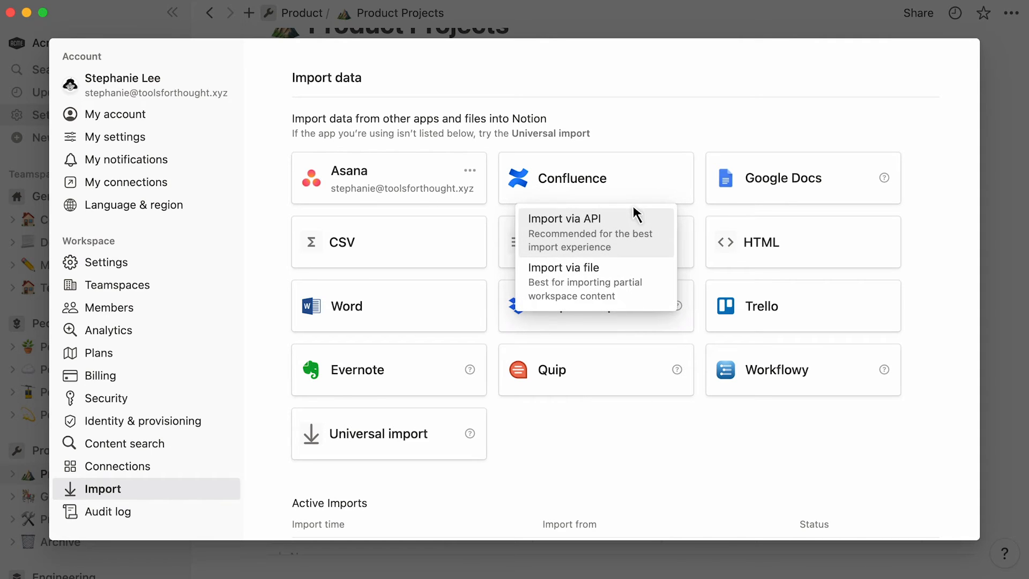
{"action": "mouse_move", "coordinate": [653, 283]}
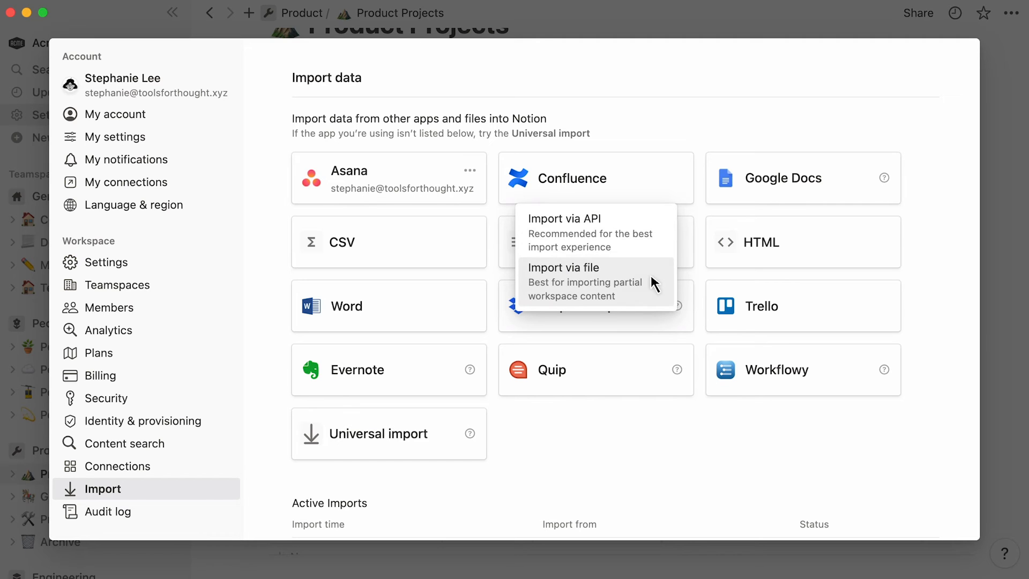
{"action": "mouse_move", "coordinate": [653, 209]}
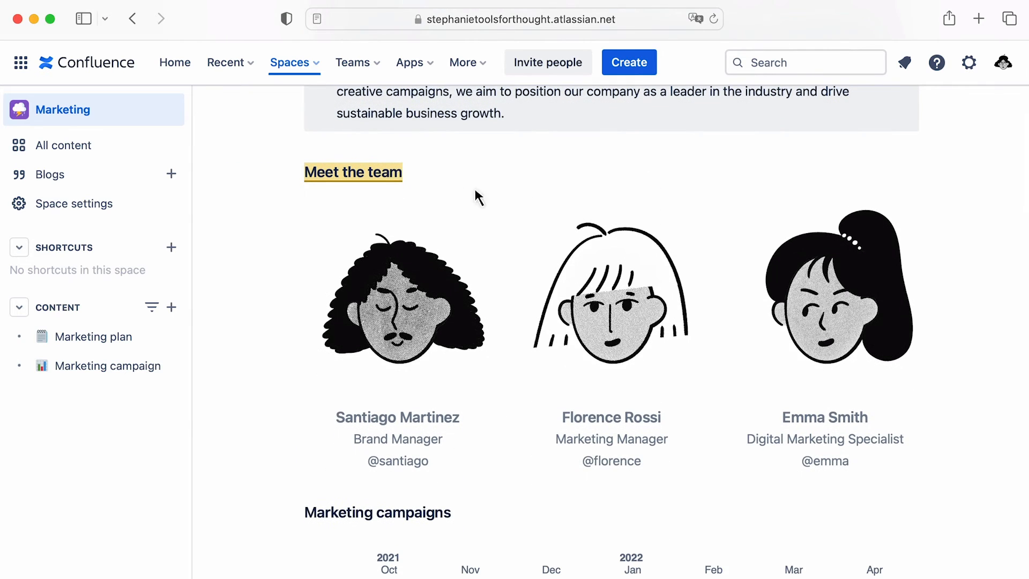
View the Confluence Marketing space home page in the browser.
{"action": "left_click", "coordinate": [352, 171]}
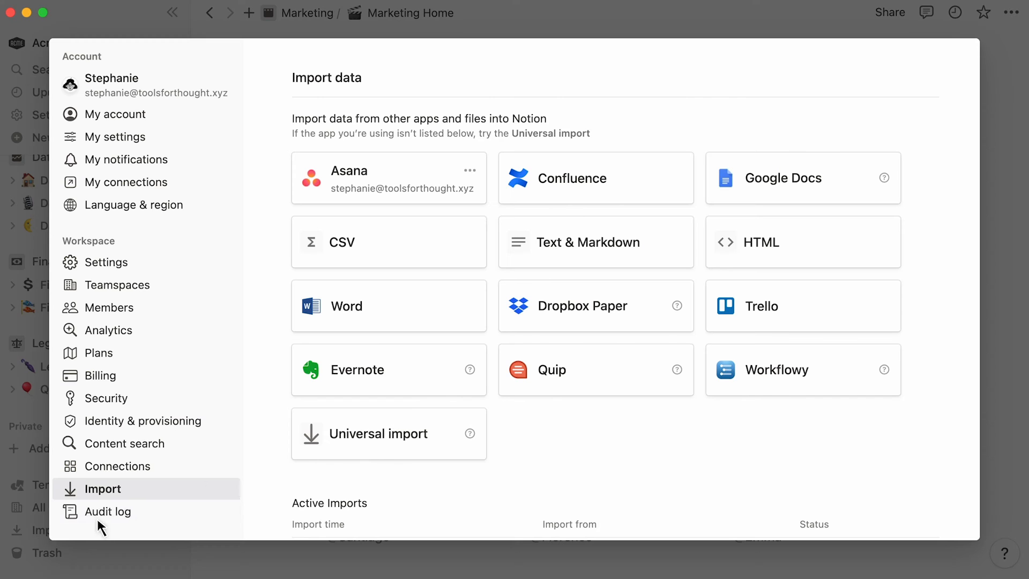
{"action": "mouse_move", "coordinate": [264, 473]}
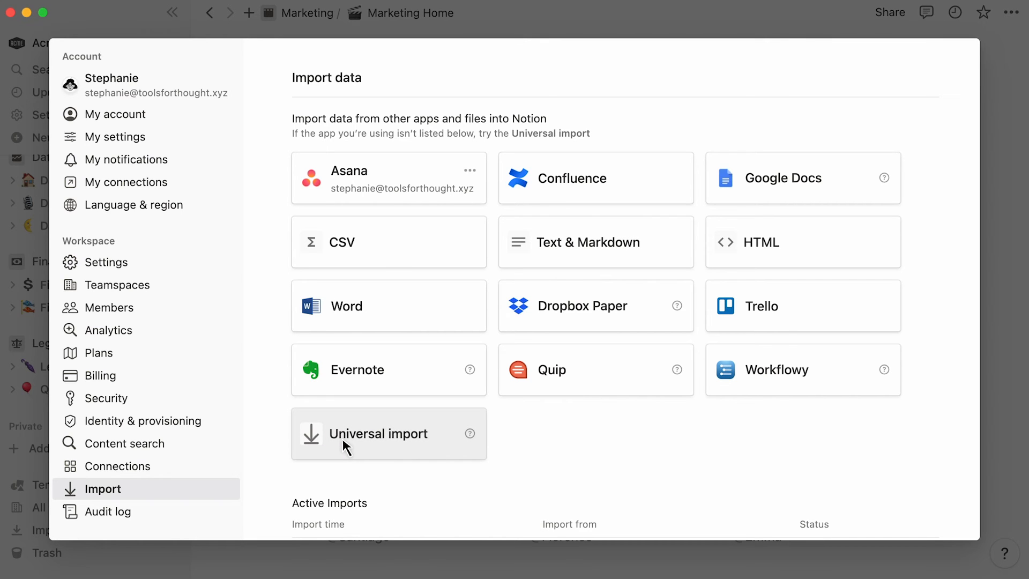
Use Universal import to bring in documents.zip from the Desktop.
{"action": "left_click", "coordinate": [378, 433]}
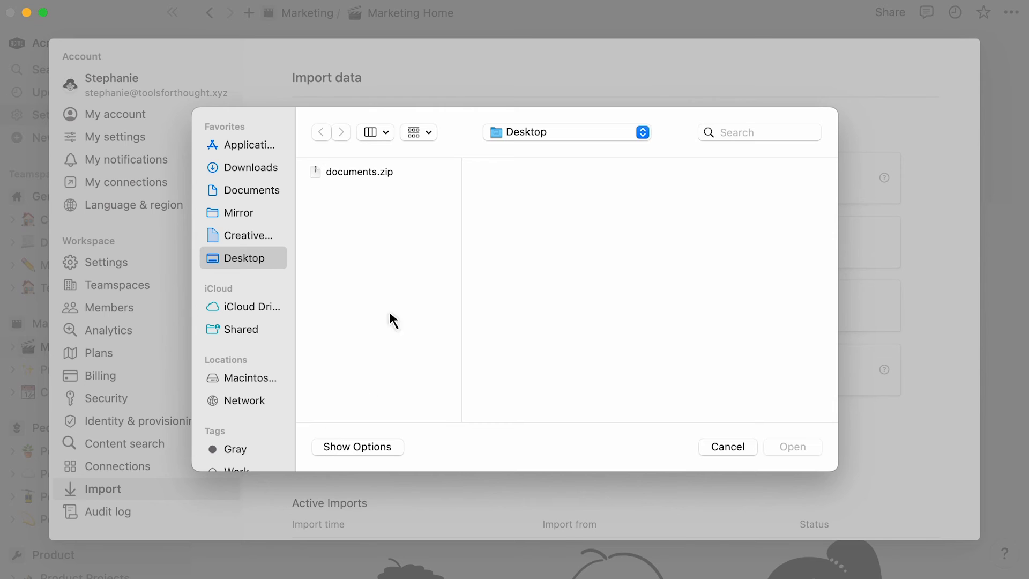
{"action": "left_click", "coordinate": [359, 172]}
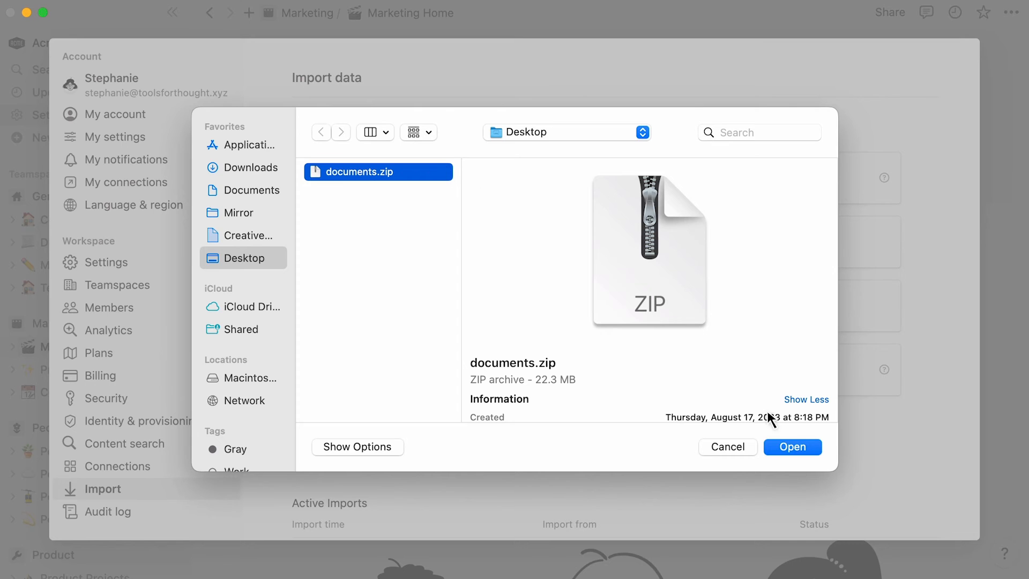
{"action": "left_click", "coordinate": [792, 447]}
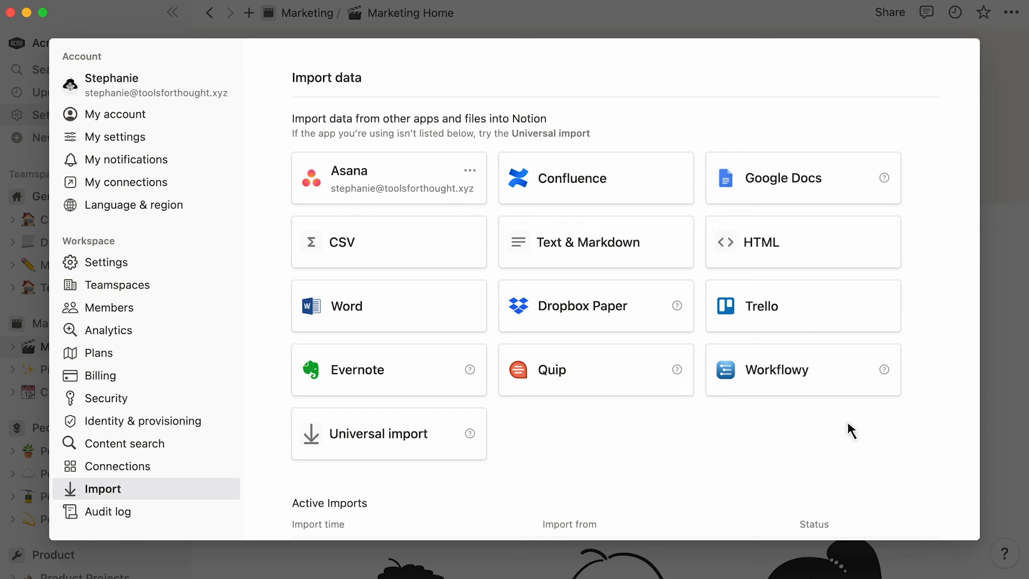
{"action": "mouse_move", "coordinate": [449, 251]}
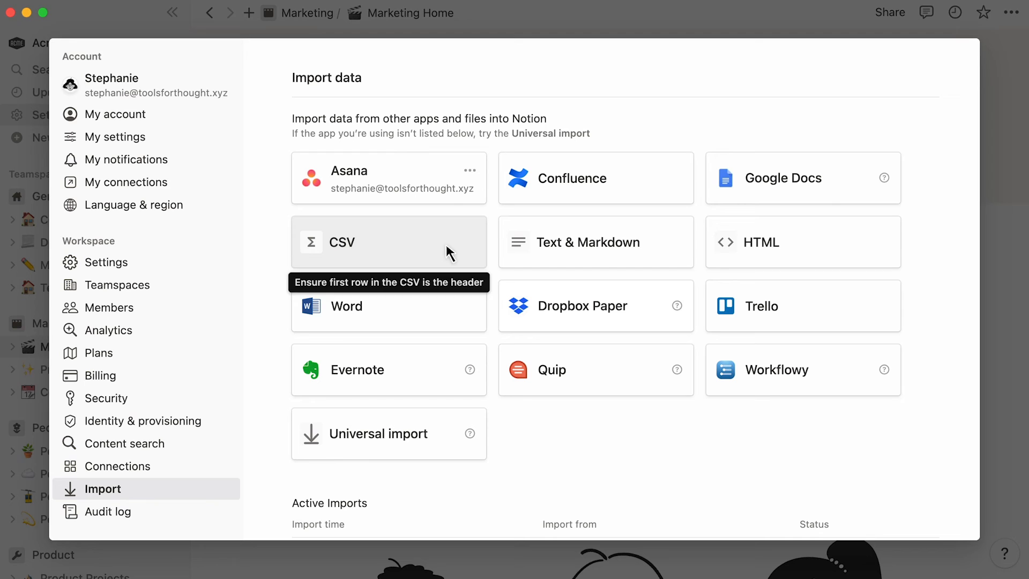
{"action": "mouse_move", "coordinate": [748, 253]}
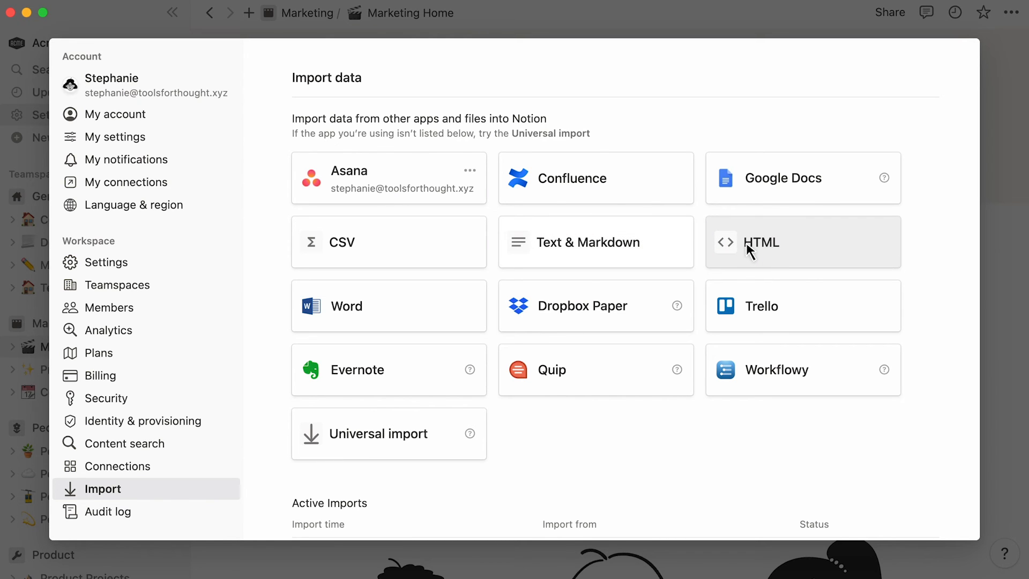
{"action": "mouse_move", "coordinate": [440, 416]}
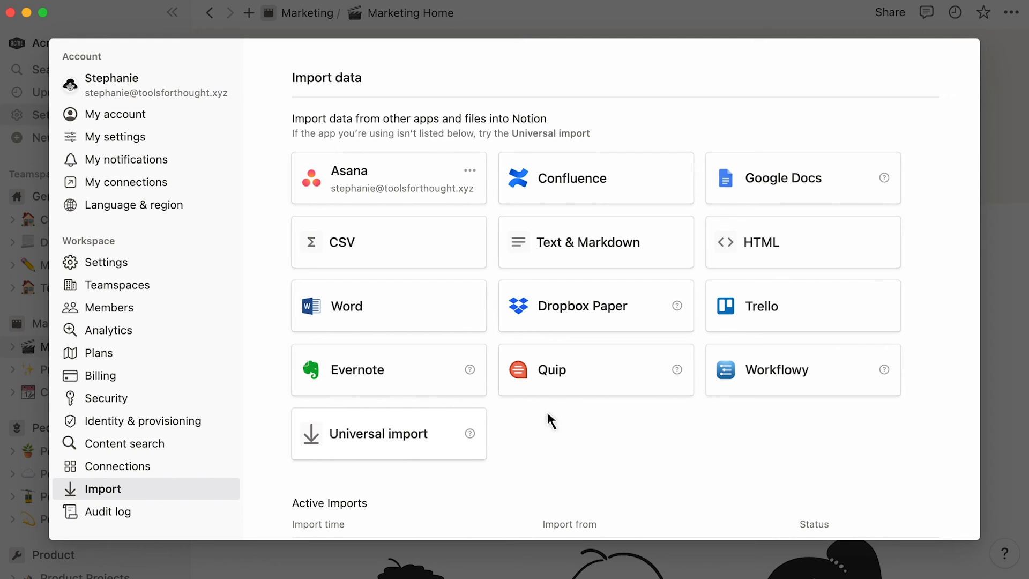
{"action": "mouse_move", "coordinate": [460, 247]}
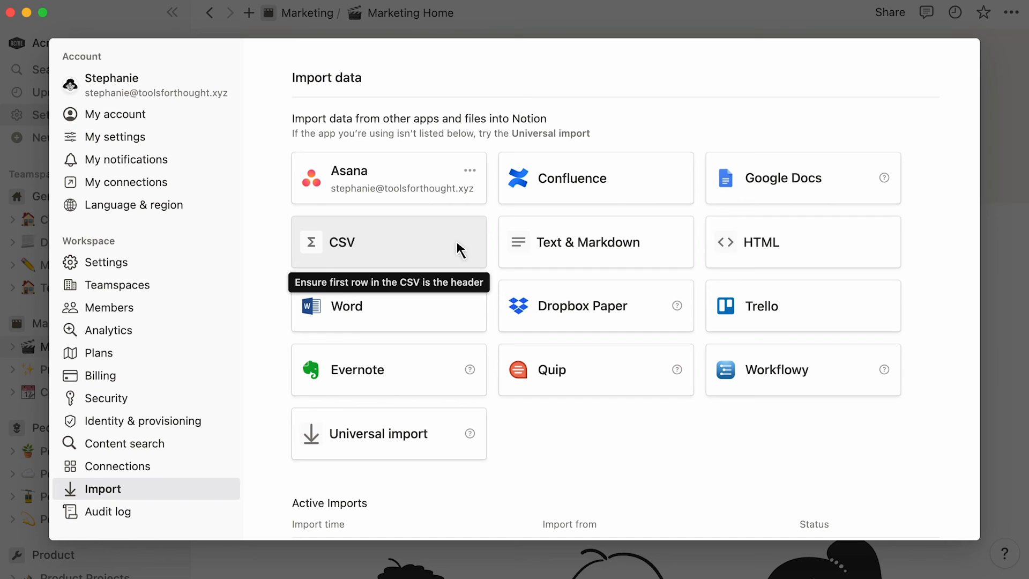
{"action": "mouse_move", "coordinate": [714, 257]}
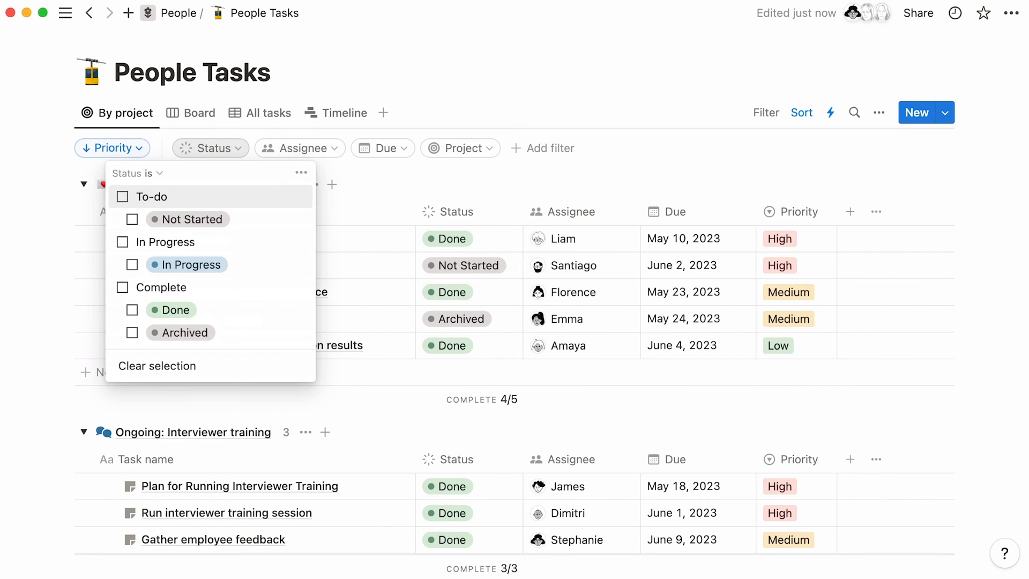
Confirm the Priority sort is Descending and go to the People Projects database.
{"action": "left_click", "coordinate": [112, 148]}
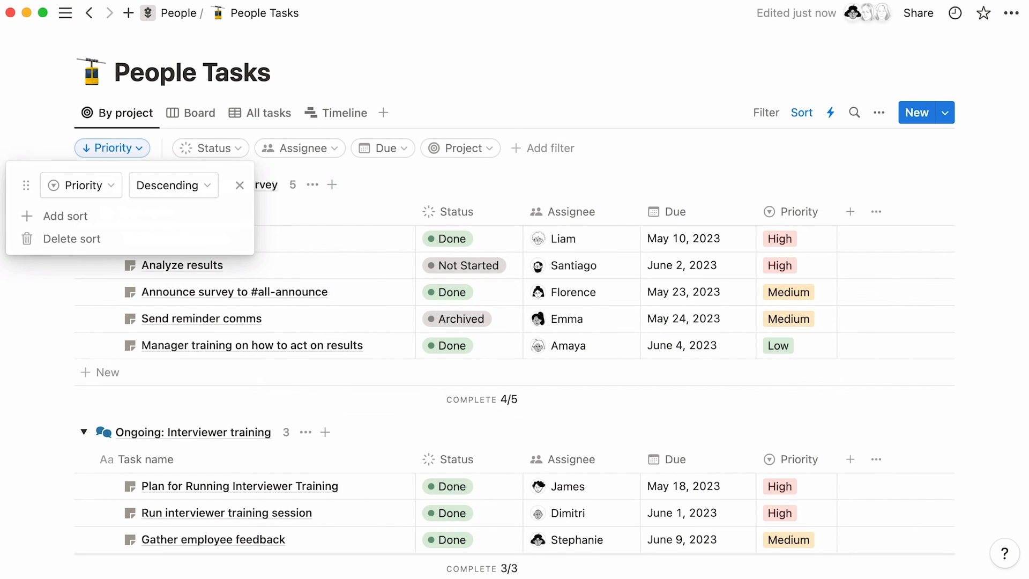
{"action": "left_click", "coordinate": [278, 13]}
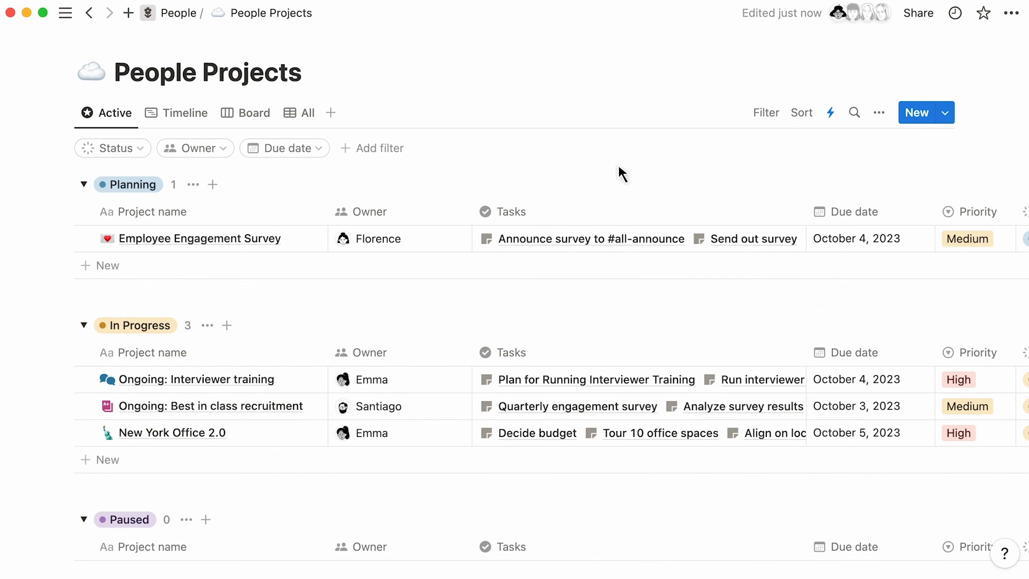